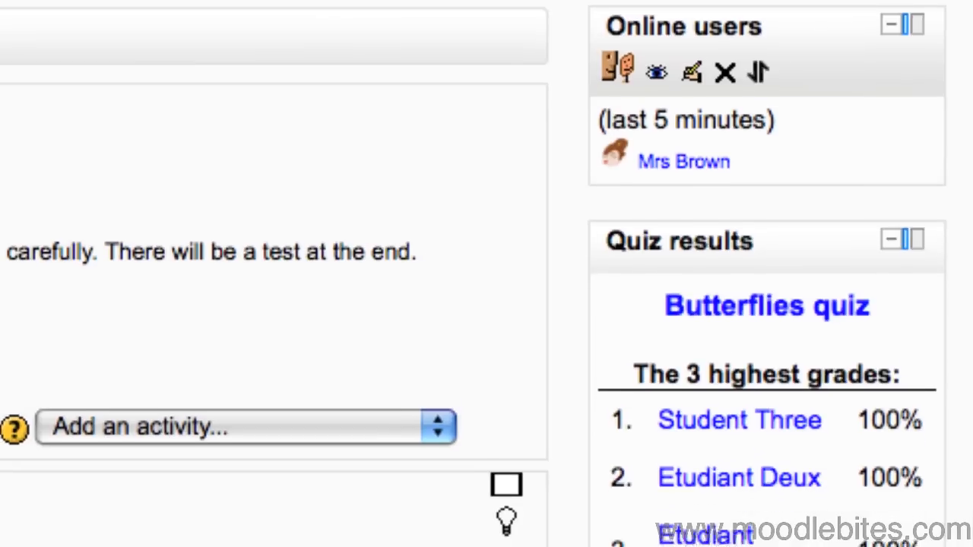
pyautogui.scroll(-3)
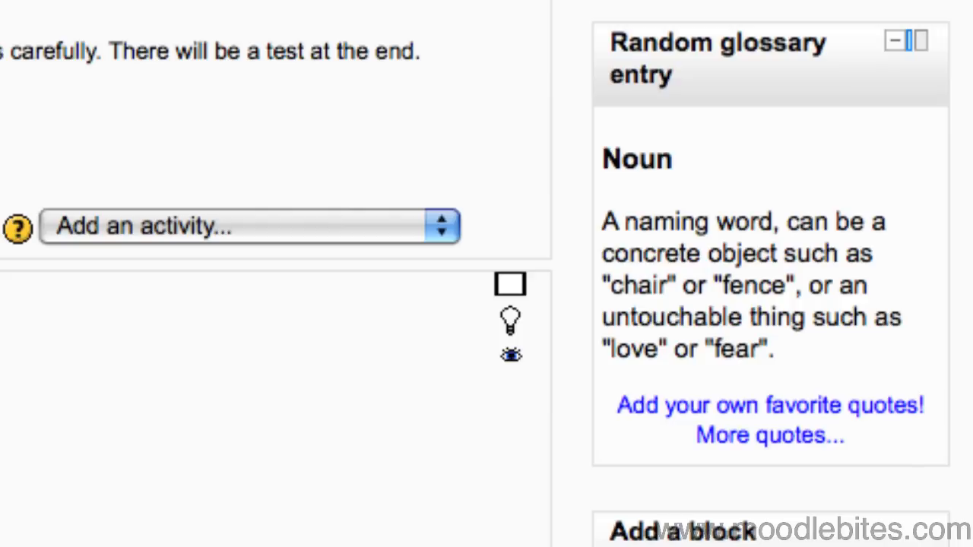
pyautogui.moveTo(781, 13)
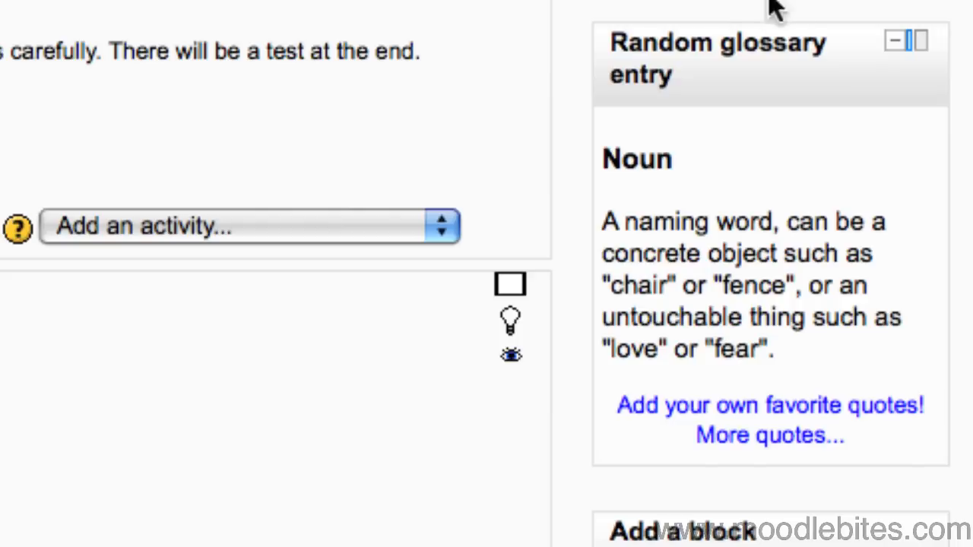